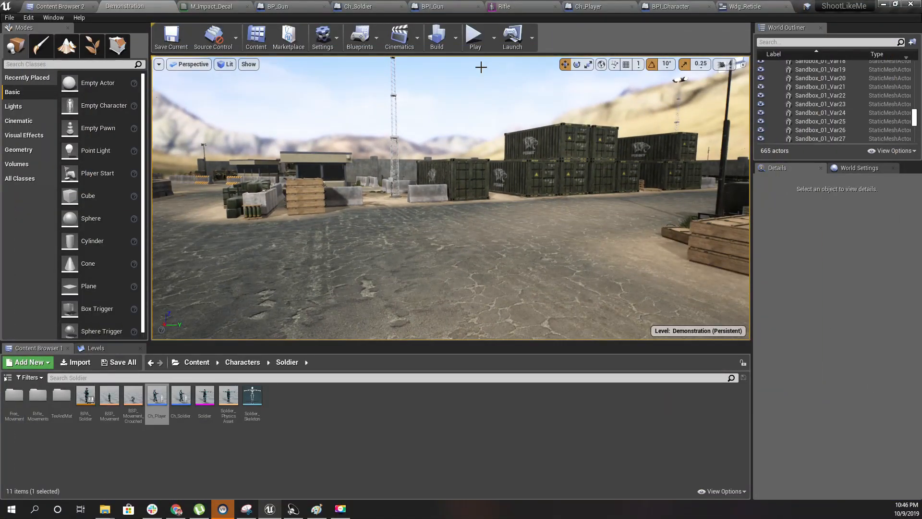
Step: Bring up the gun and soldier blueprints, showing the soldier with its rifle in 3D
{"action": "left_click", "coordinate": [281, 6]}
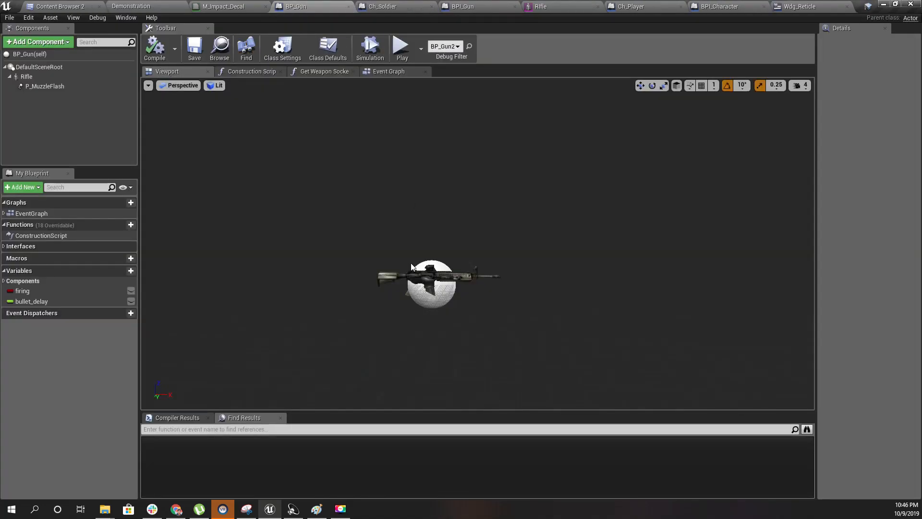
{"action": "left_click", "coordinate": [378, 6]}
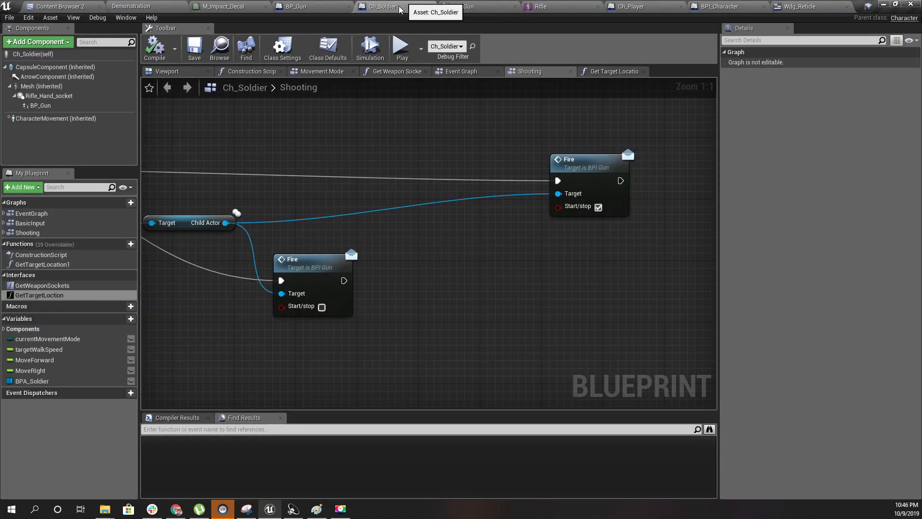
{"action": "left_click", "coordinate": [167, 71]}
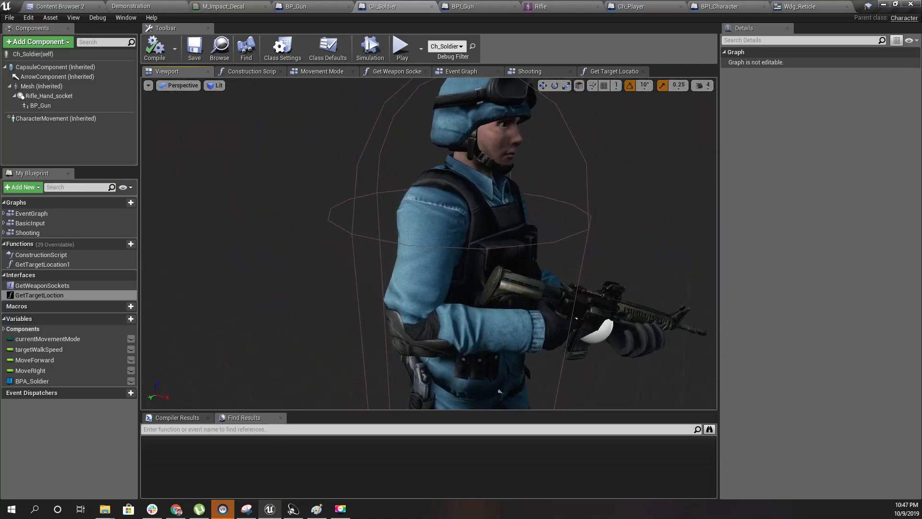
{"action": "scroll", "scroll_direction": "down", "scroll_amount": 3}
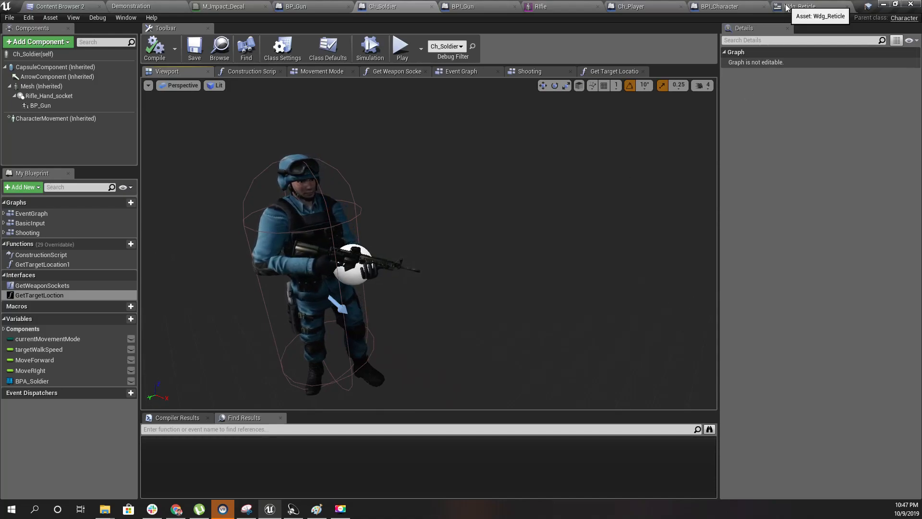
{"action": "mouse_move", "coordinate": [191, 32]}
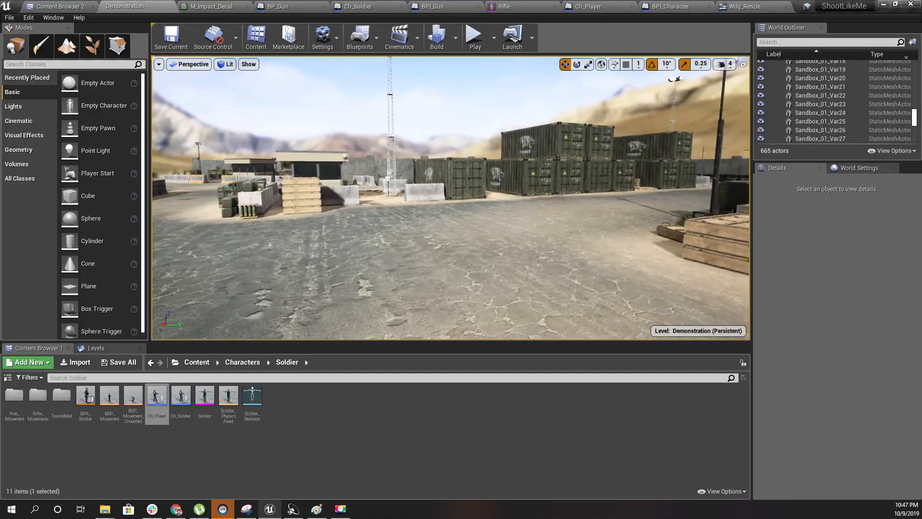
{"action": "key", "text": "F11"}
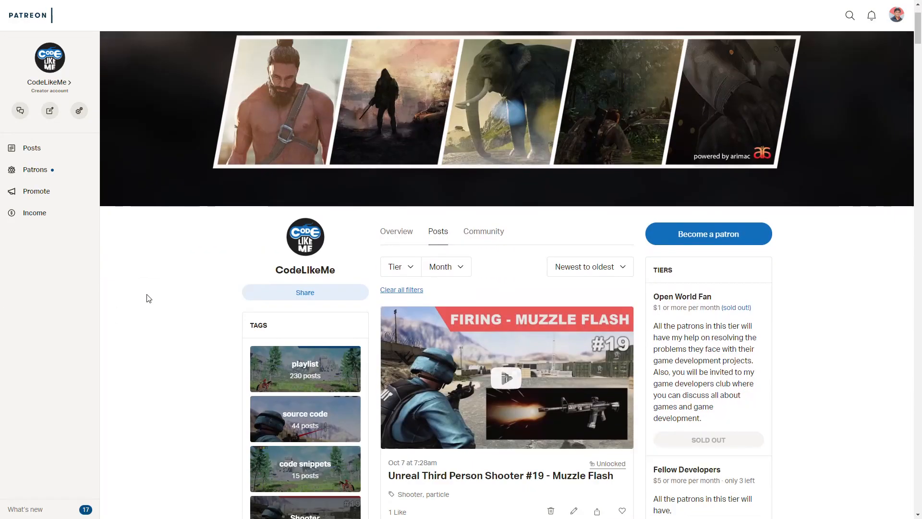
Step: Scroll the Patreon posts past episodes #19, #18 and #17 to the project file post
{"action": "scroll", "scroll_direction": "down", "scroll_amount": 3}
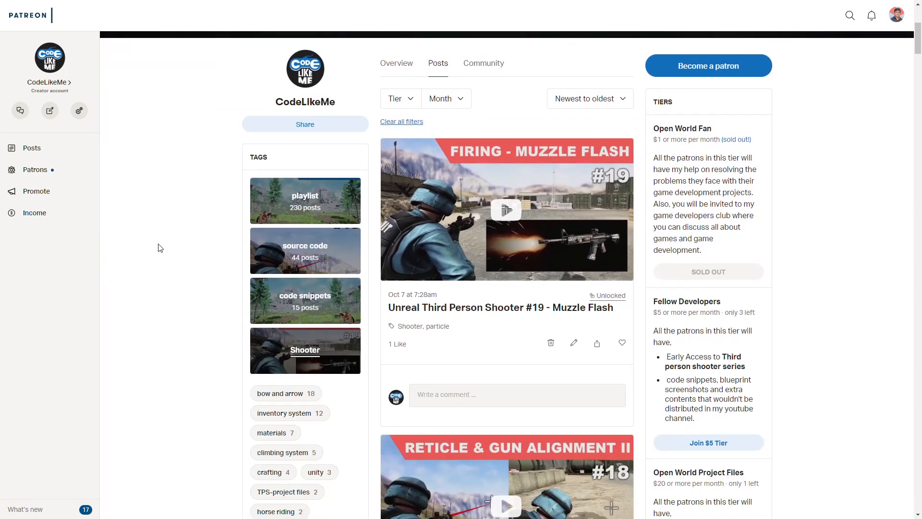
{"action": "scroll", "scroll_direction": "down", "scroll_amount": 3}
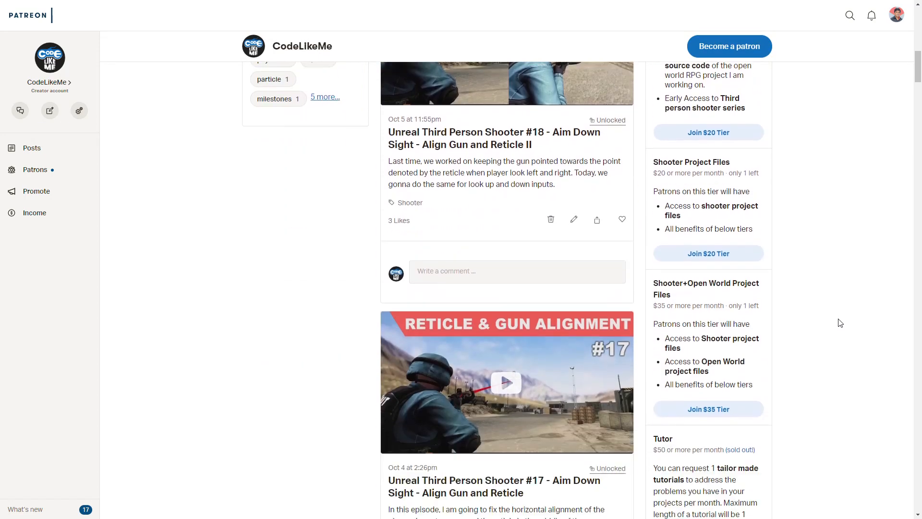
{"action": "scroll", "scroll_direction": "down", "scroll_amount": 3}
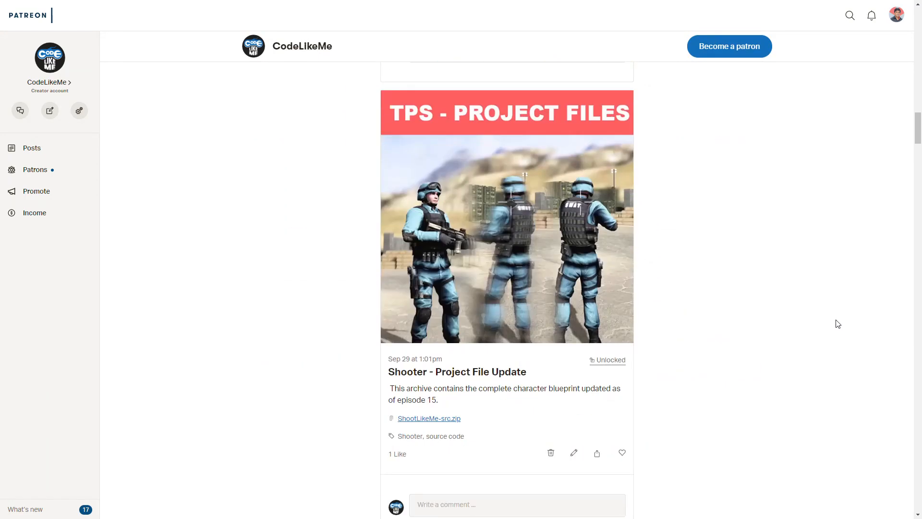